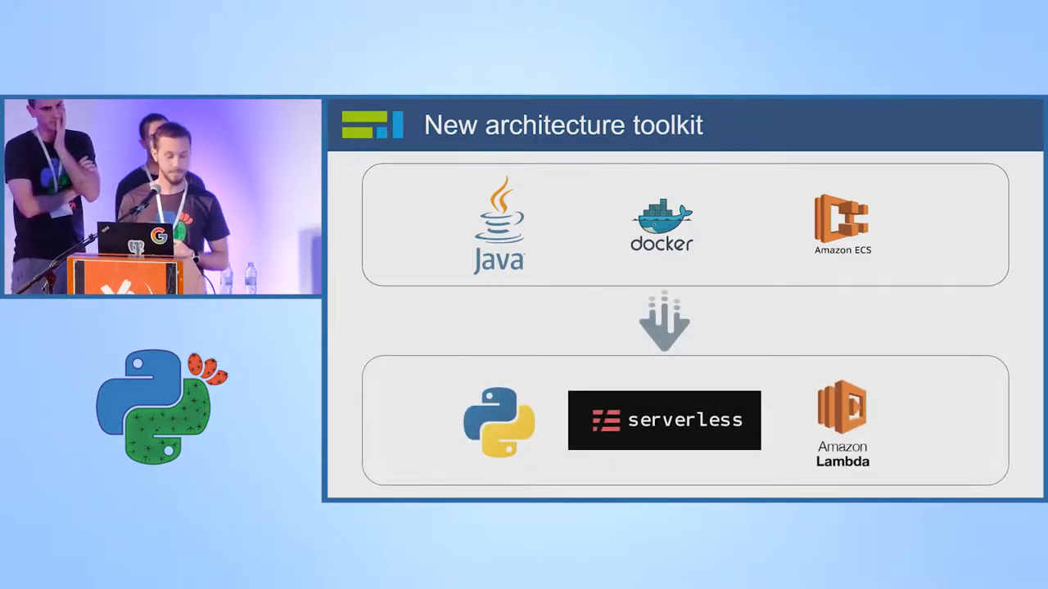
Step: Advance past the last slides and run PyCharm's 'extract' configuration to begin the live demo
key(Right)
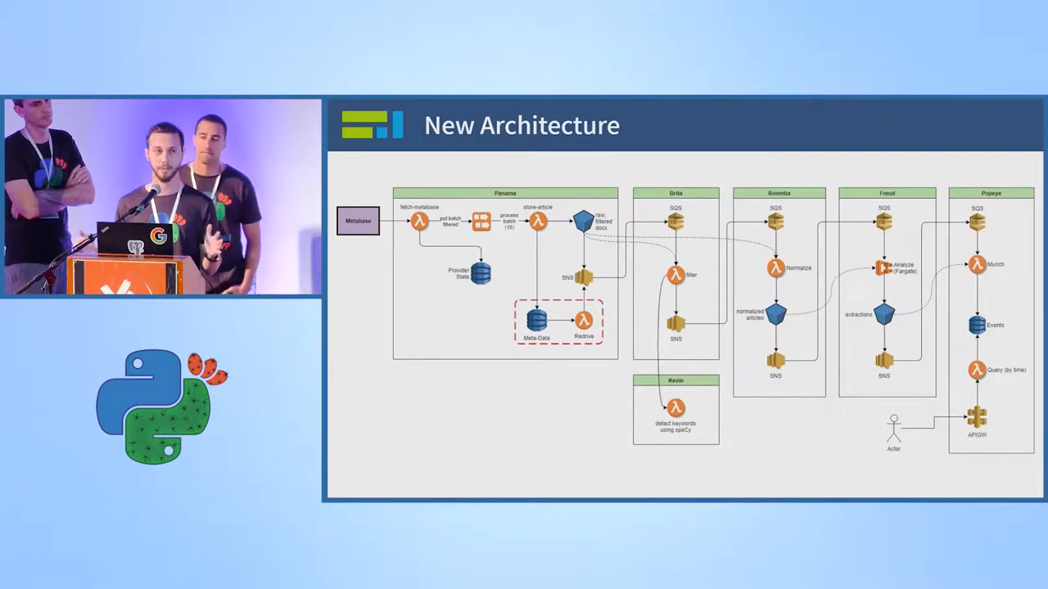
key(Right)
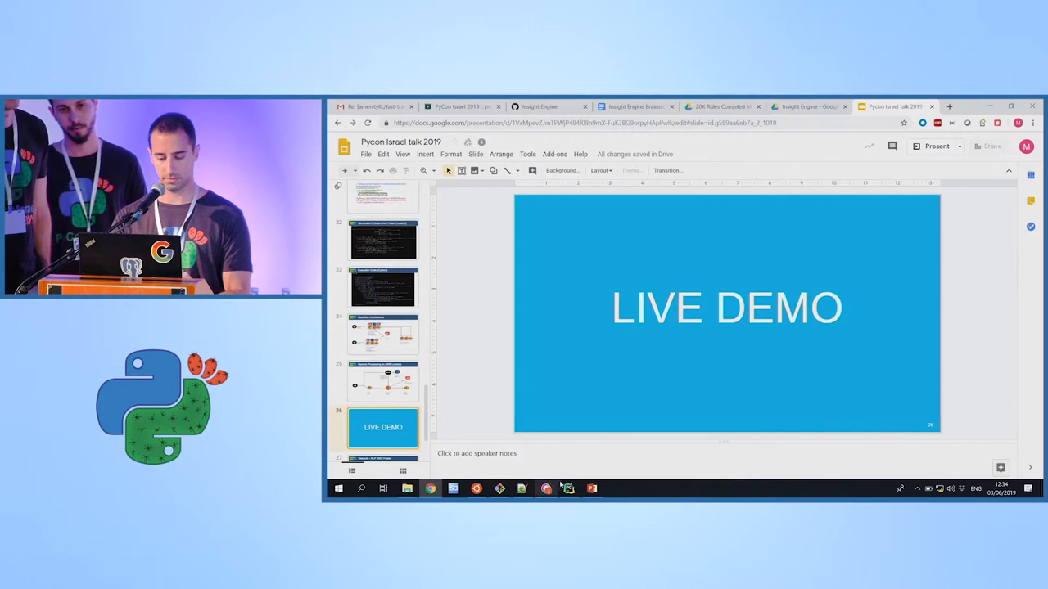
click(567, 489)
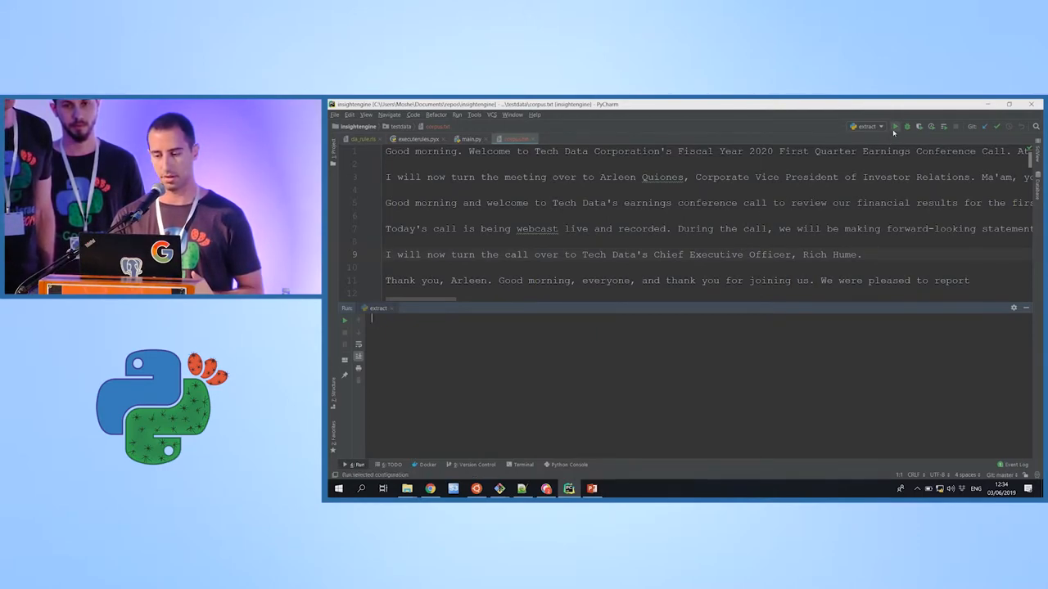
click(895, 126)
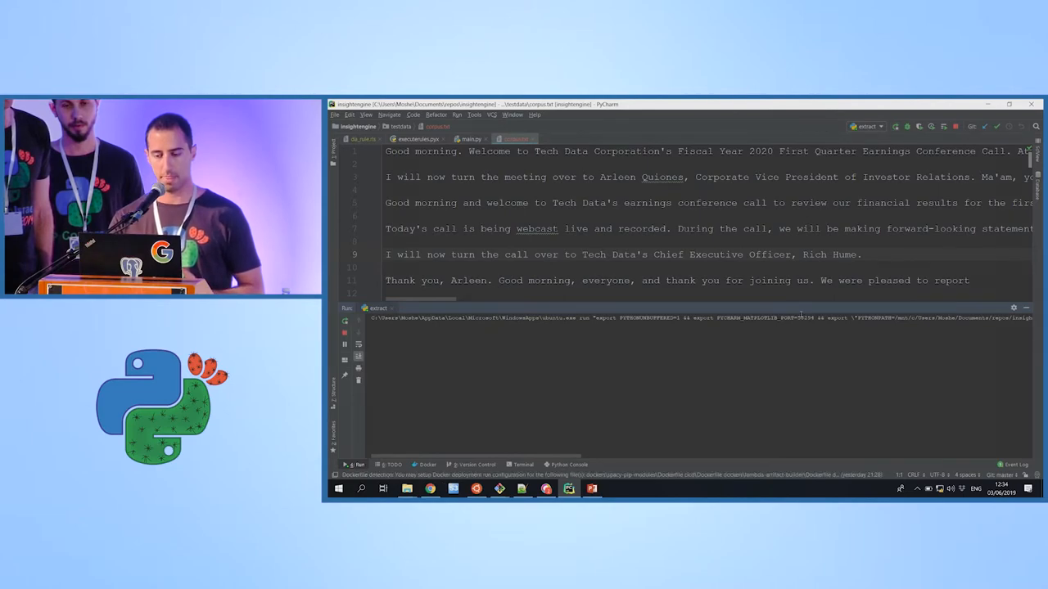